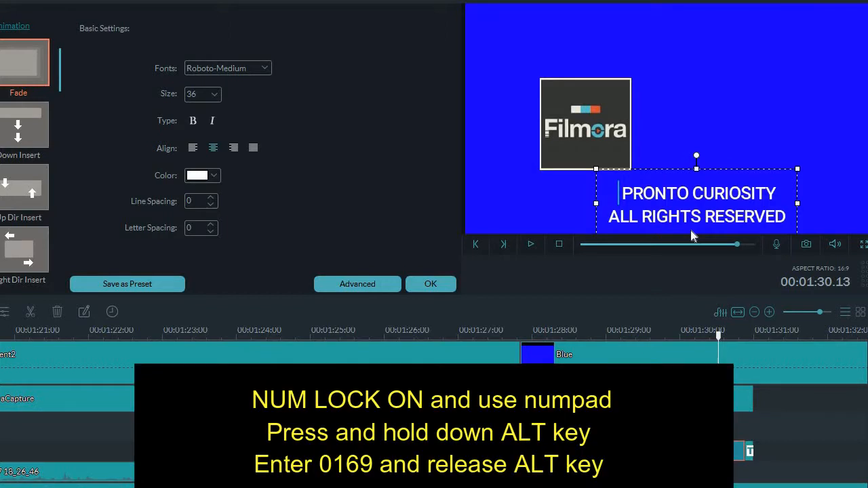
- Insert the © symbol before PRONTO CURIOSITY using ALT+0169
text(©)
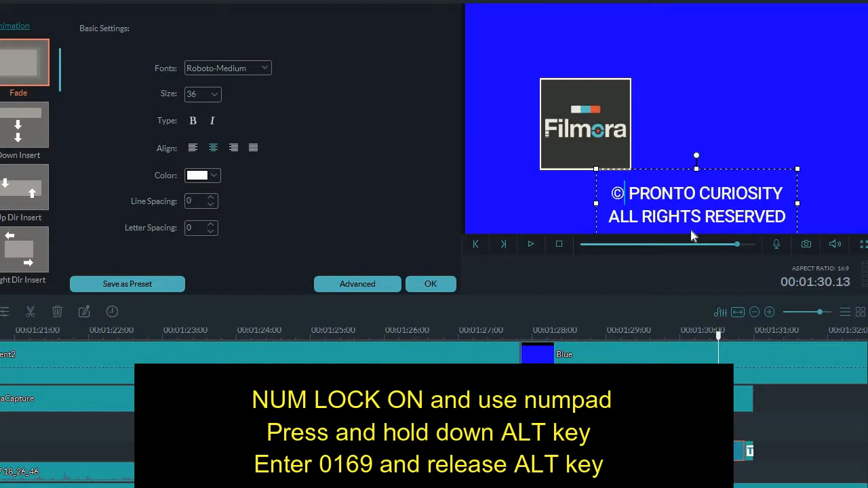
mouse_move(617, 271)
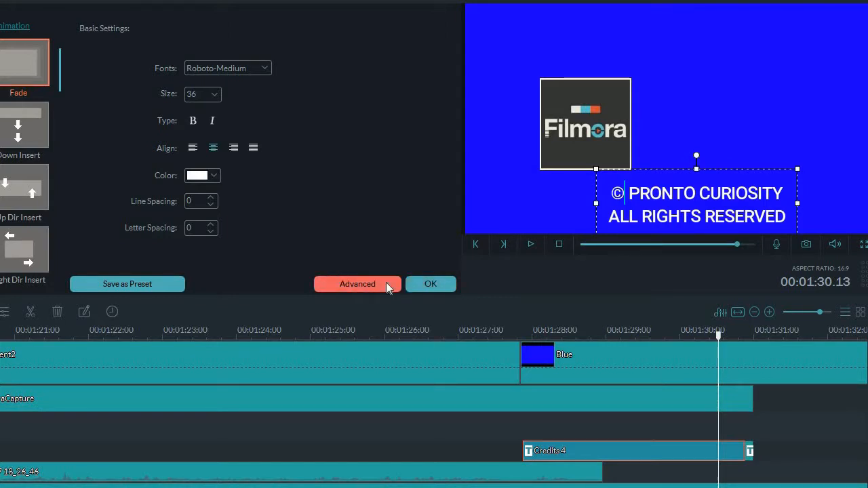
- In Advanced Text Edit, replace the © in the title with (c) and close at the save prompt
click(358, 284)
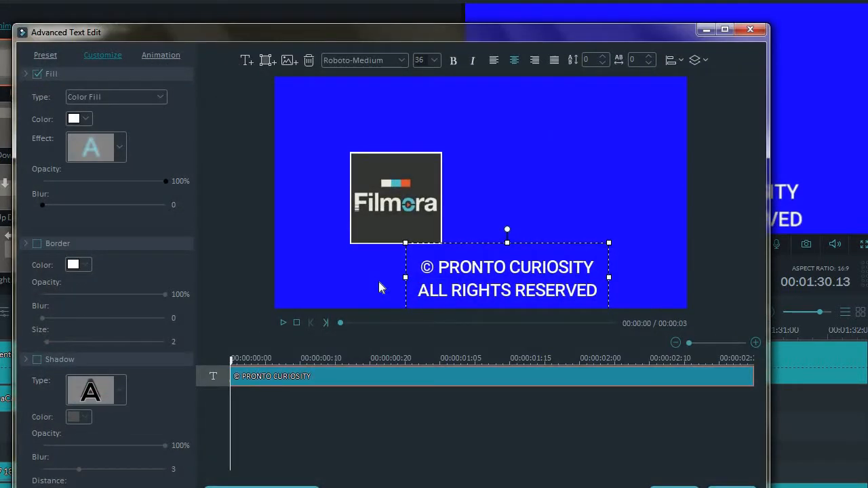
click(438, 266)
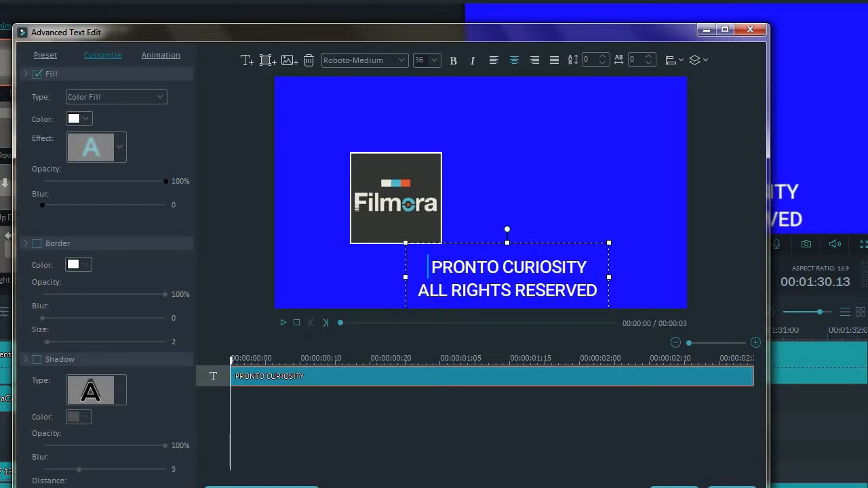
text((c))
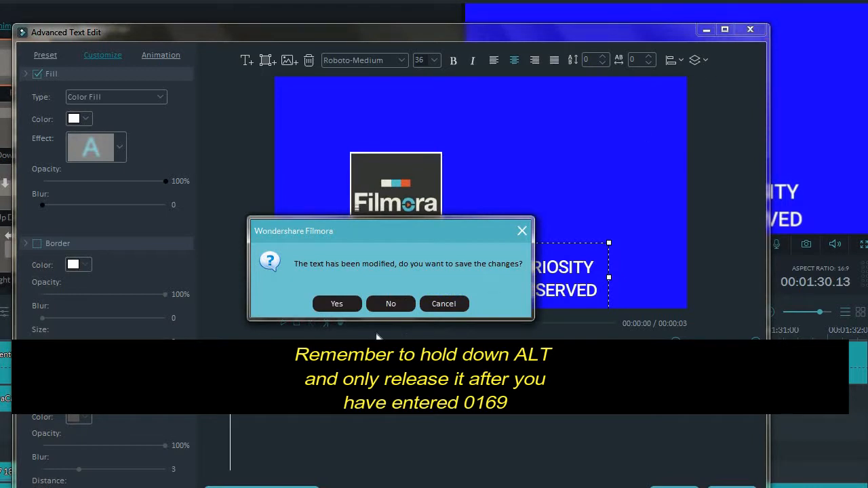
click(336, 304)
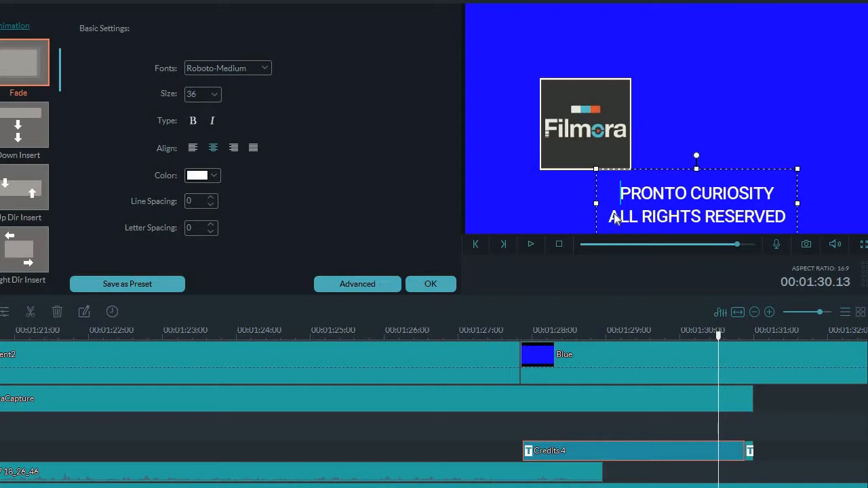
- Re-insert © via ALT+0169 so the title reads © PRONTO CURIOSITY ALL RIGHTS RESERVED
text(©)
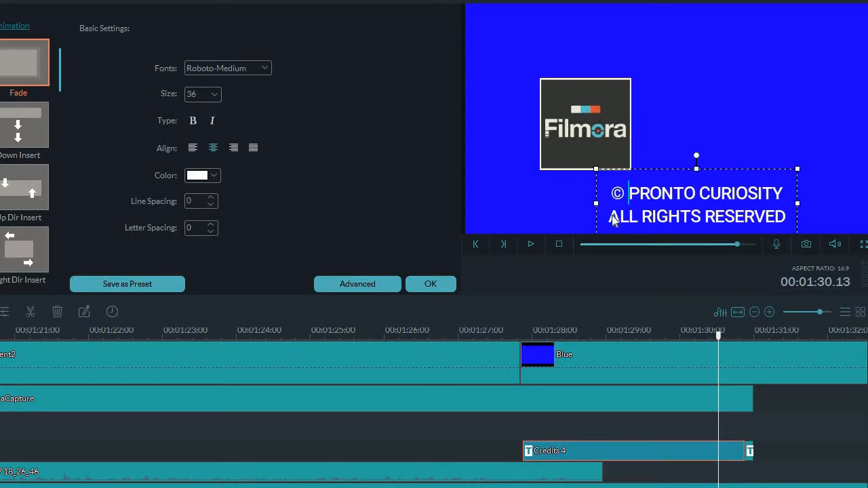
mouse_move(477, 280)
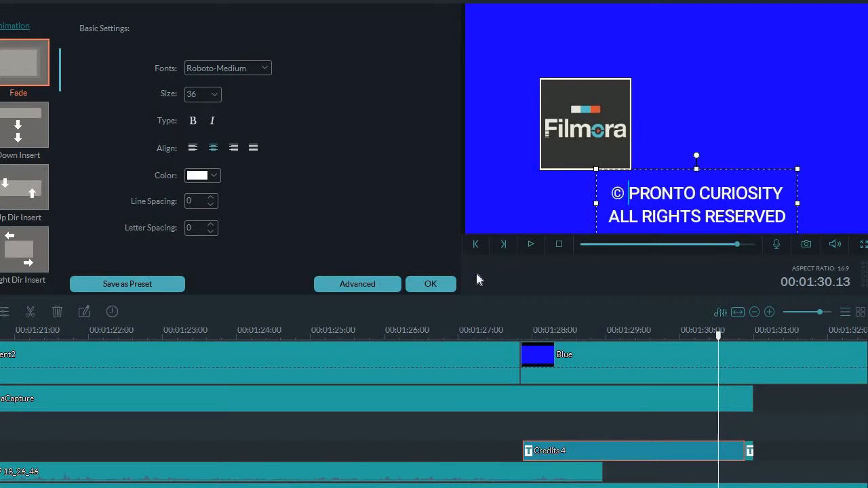